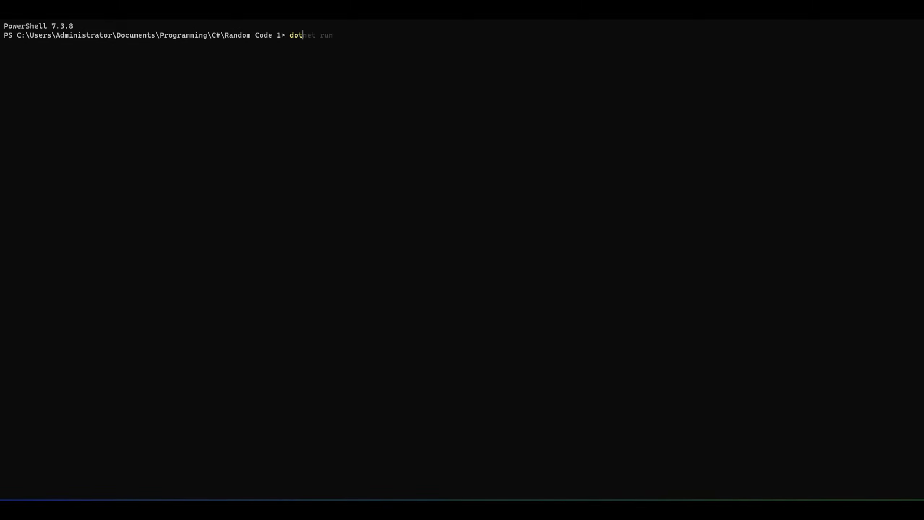
# Run the Random Code 1 project with dotnet run.
pyautogui.write('net run')
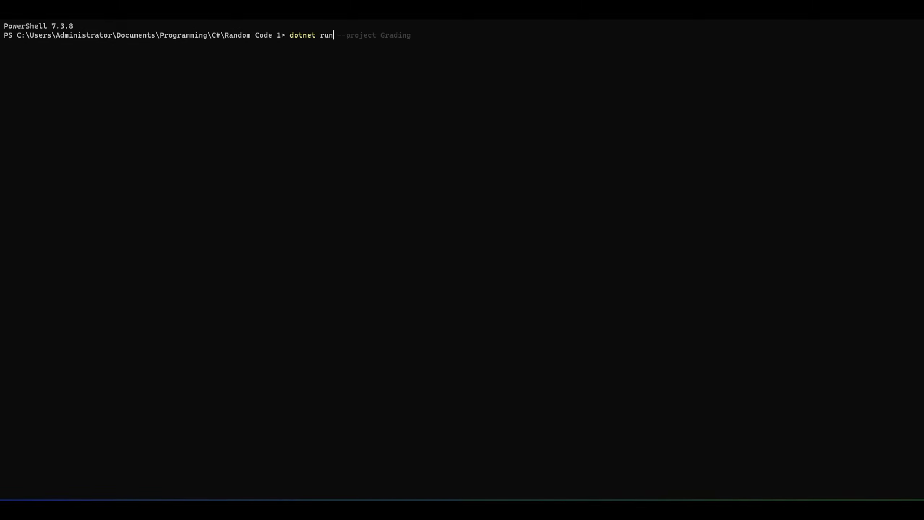
pyautogui.press('Escape')
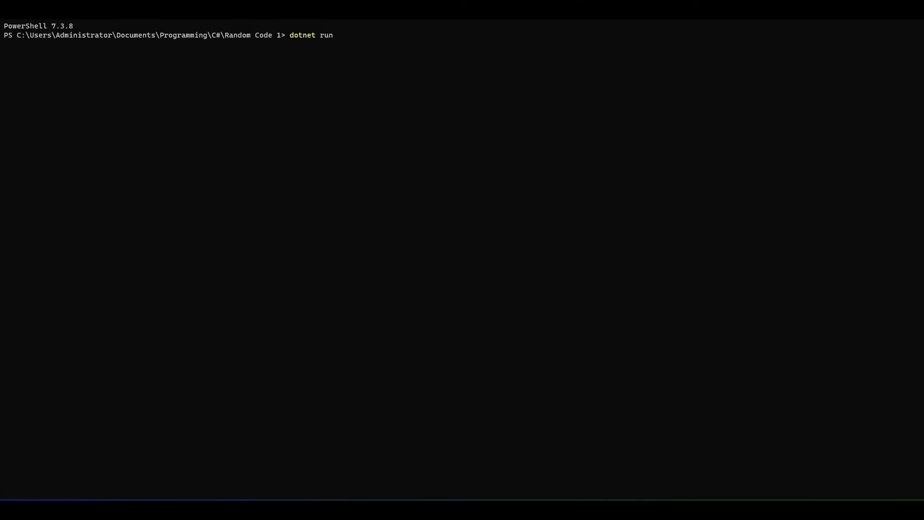
pyautogui.press('Return')
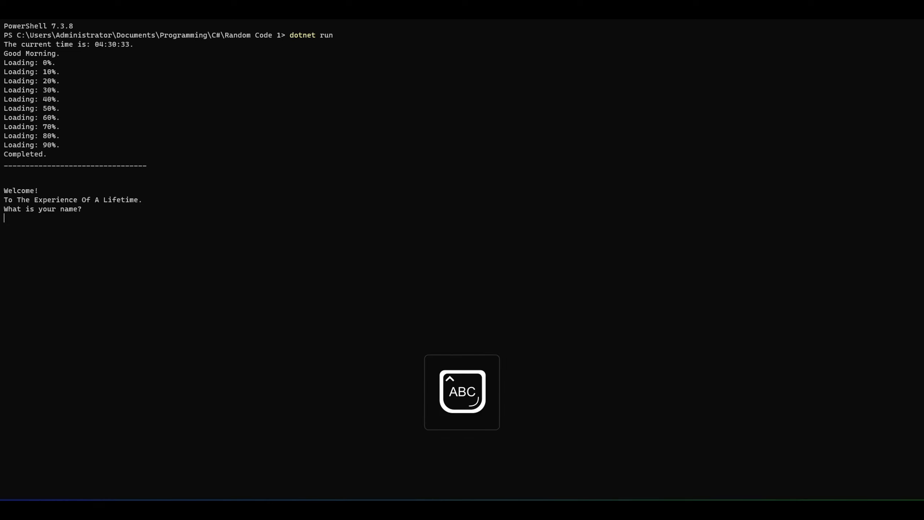
# Answer the prompts with name 'Creative', balance 42069, and a repeated password.
pyautogui.write('Creative')
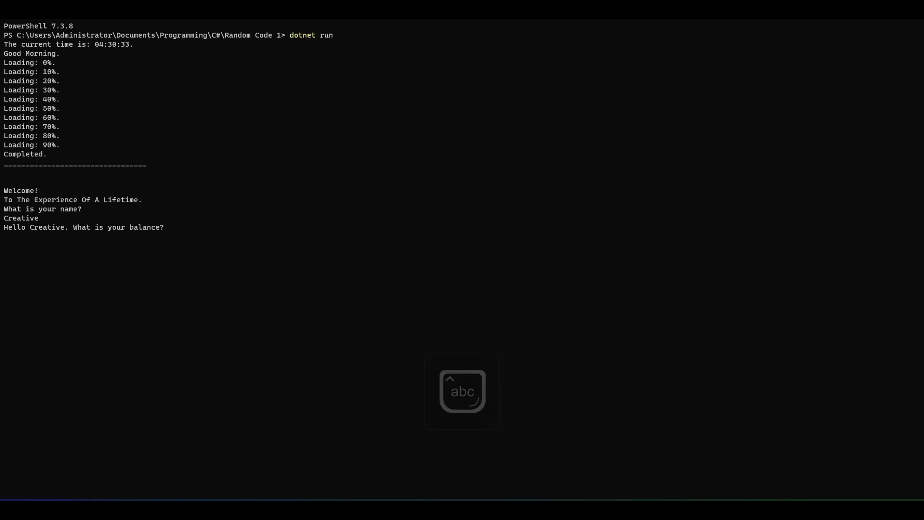
pyautogui.write('42069')
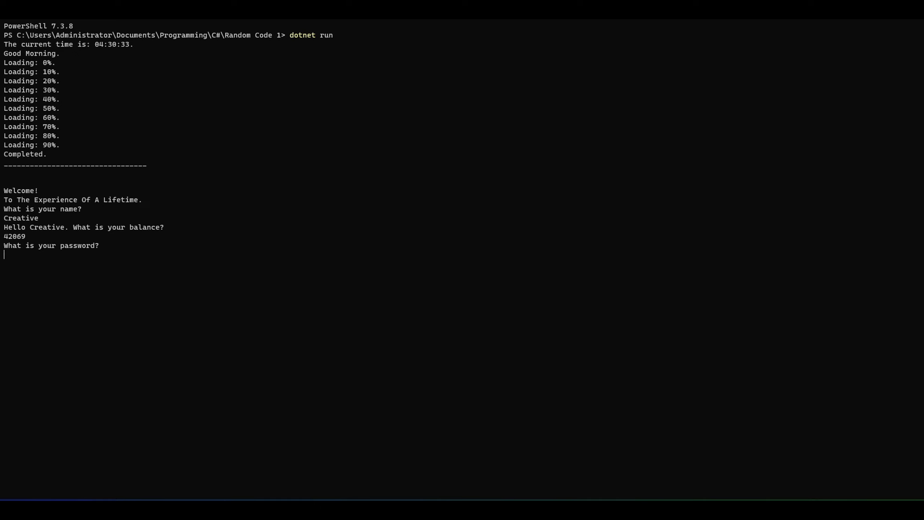
pyautogui.moveTo(663, 205)
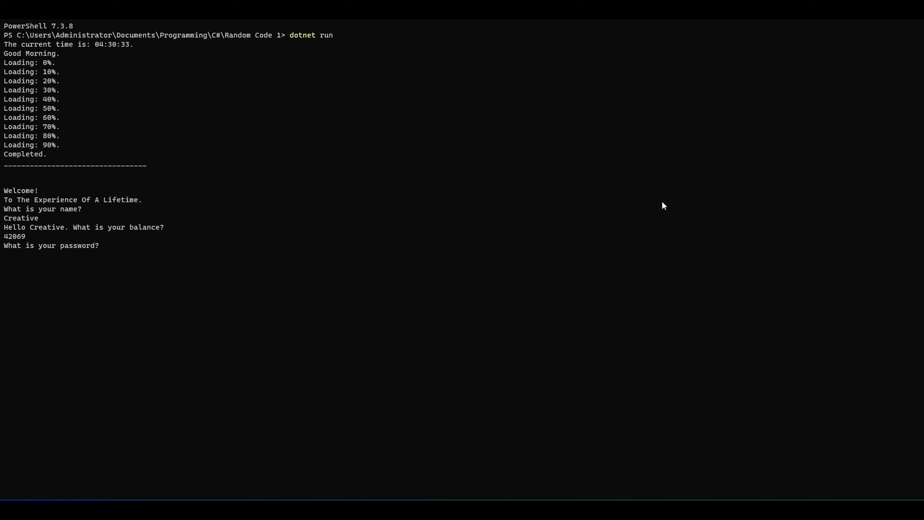
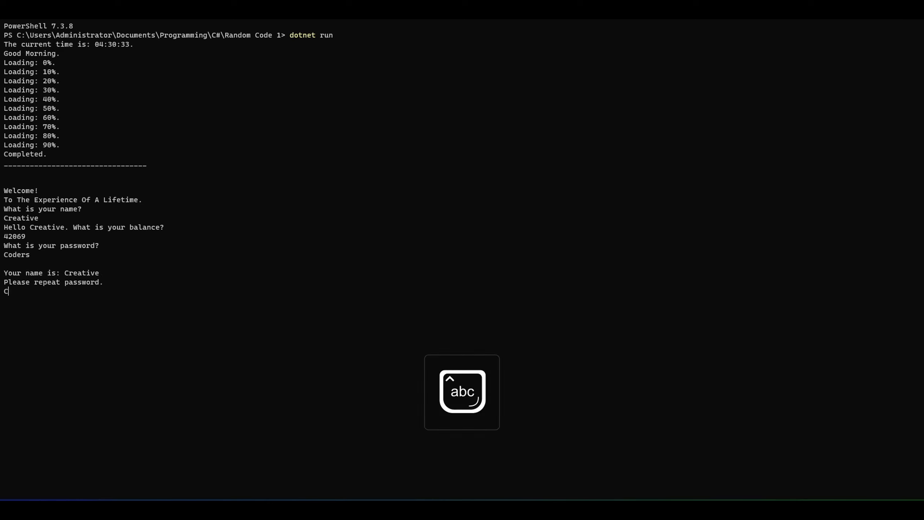
pyautogui.press('Return')
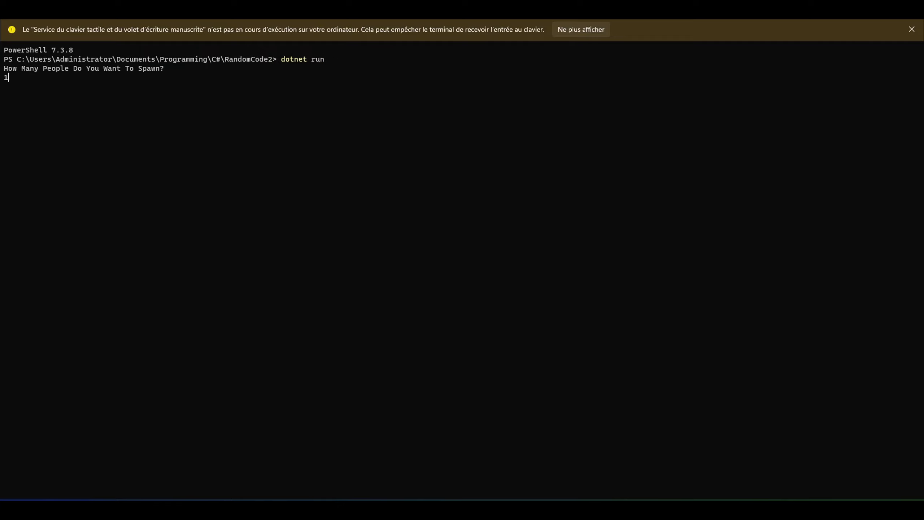
# Spawn 10000 people and scroll through their names, average age and president.
pyautogui.write('0000')
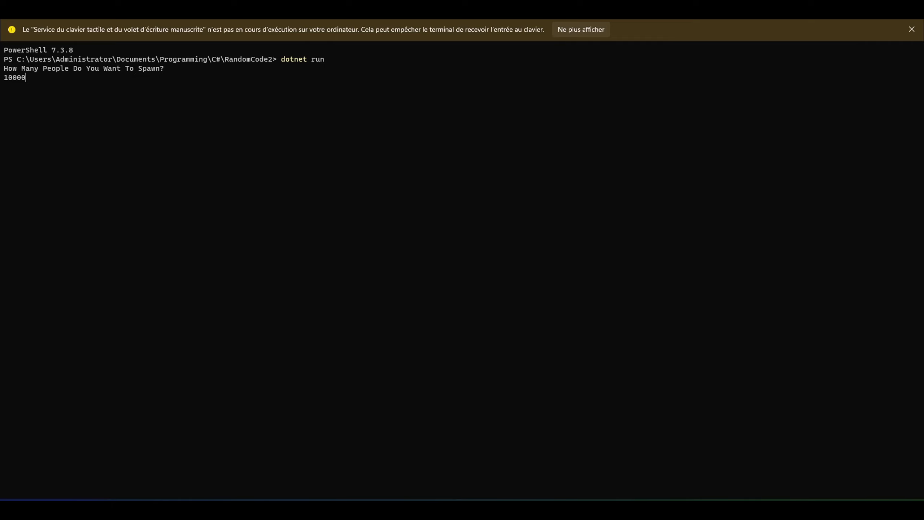
pyautogui.press('Return')
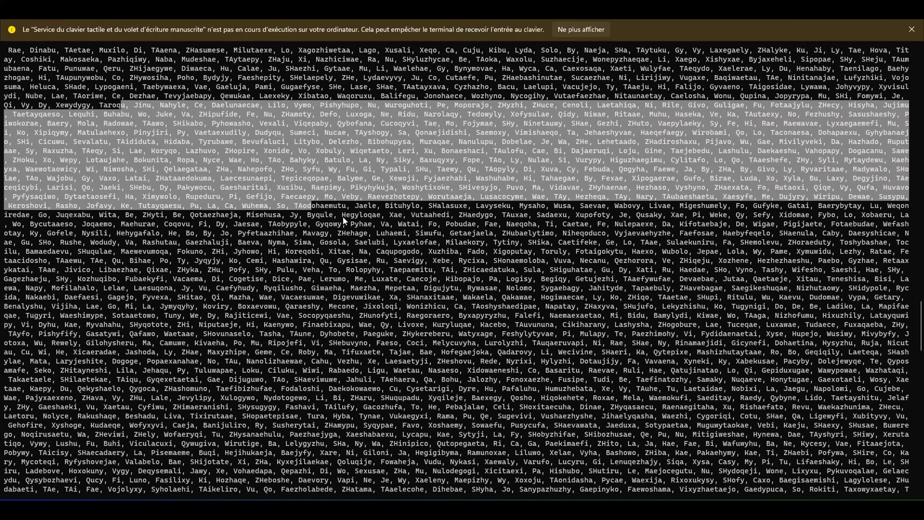
pyautogui.scroll(-3)
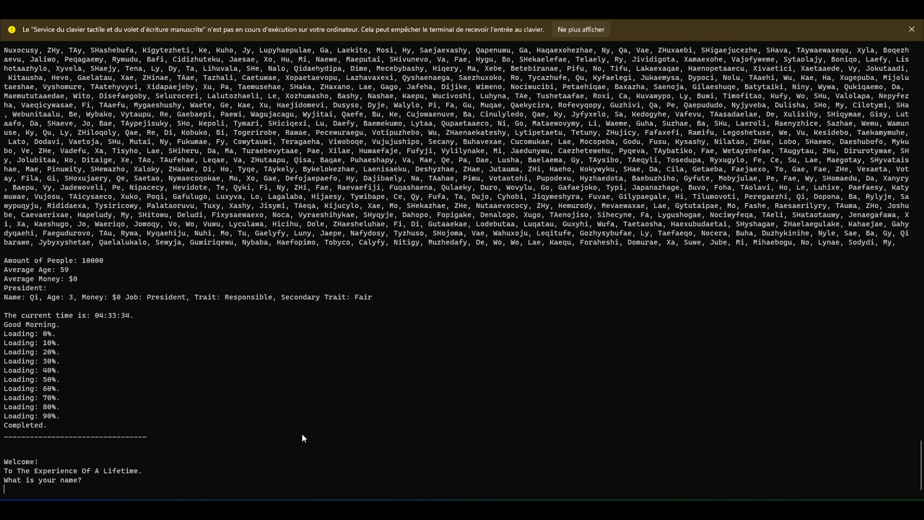
pyautogui.moveTo(314, 431)
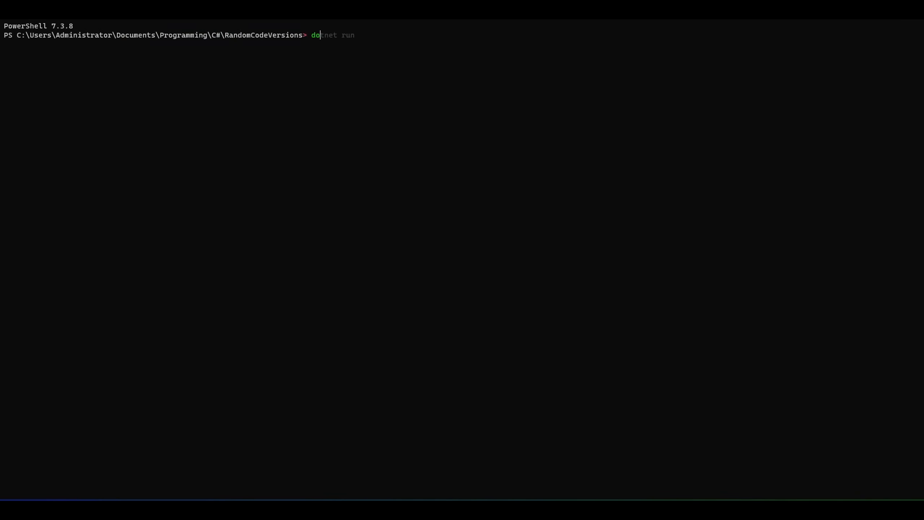
pyautogui.press('Return')
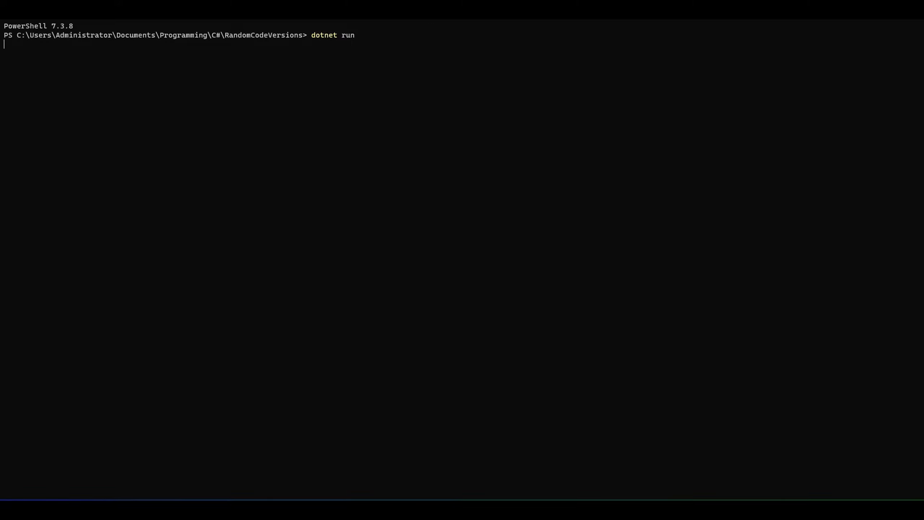
pyautogui.press('Return')
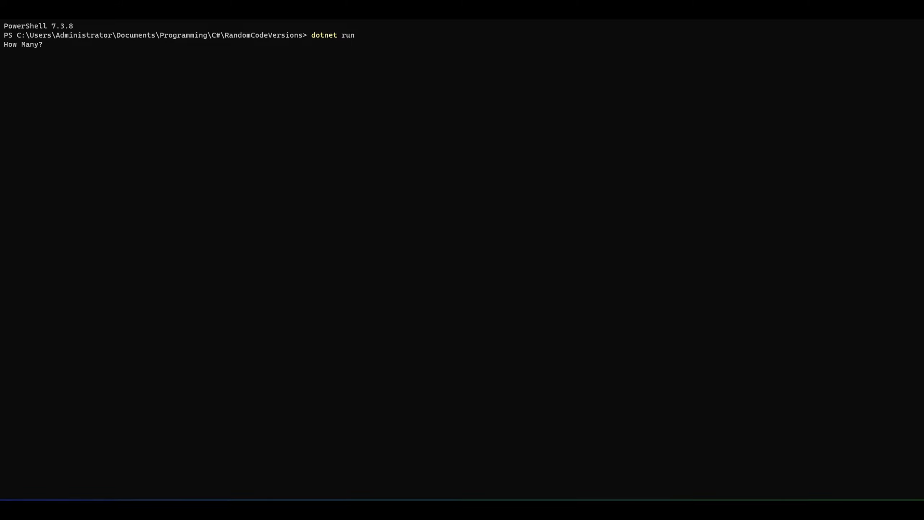
pyautogui.write('10000')
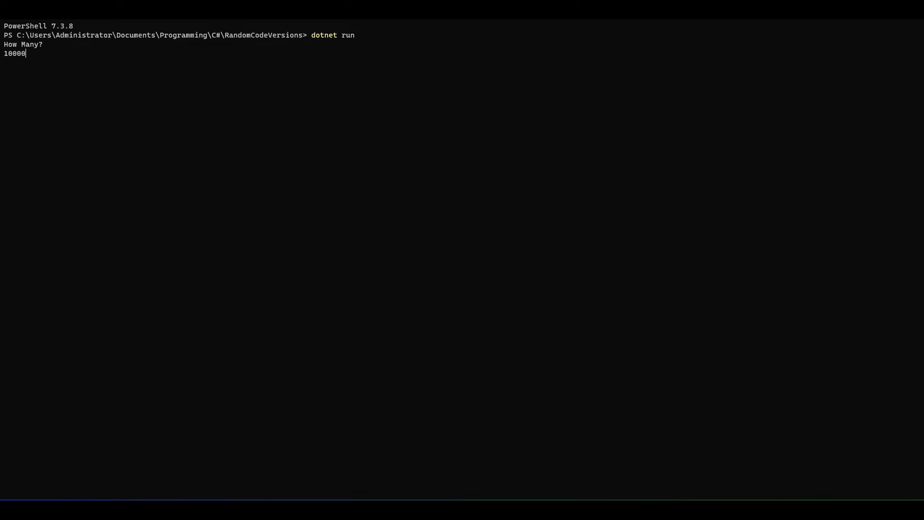
pyautogui.press('Return')
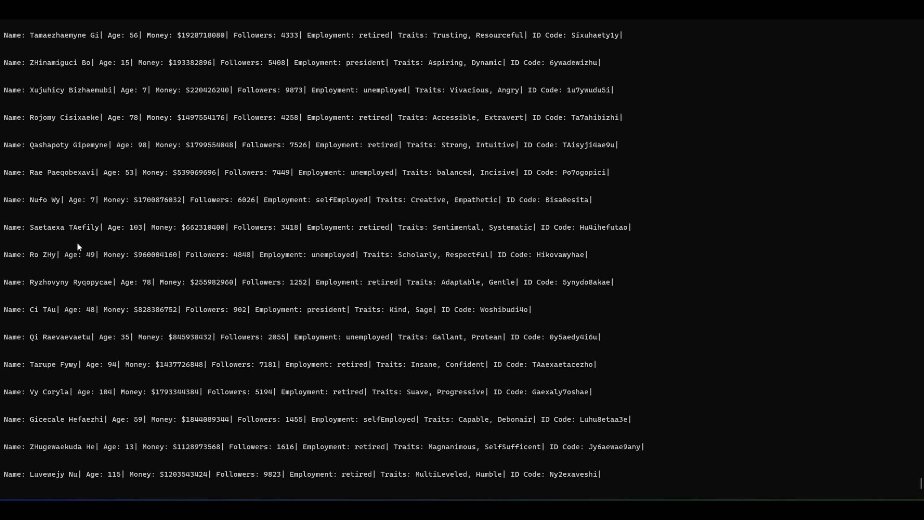
pyautogui.moveTo(299, 205)
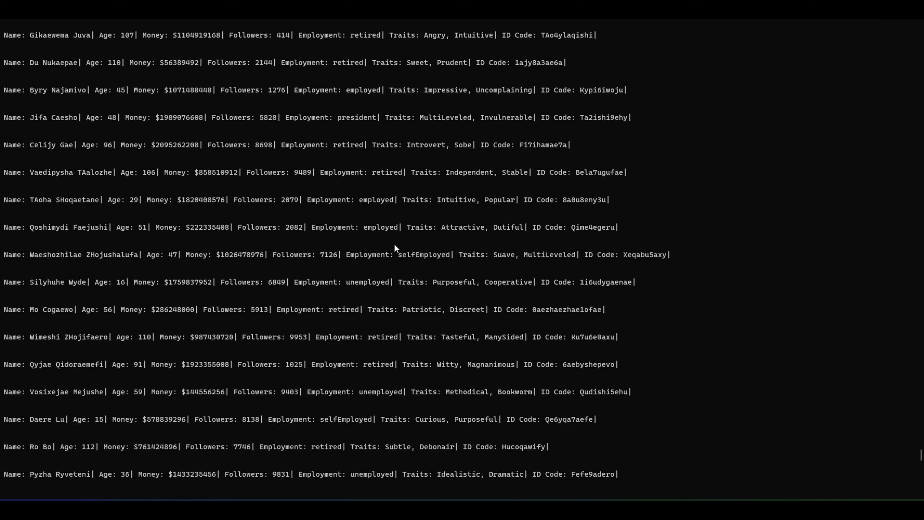
pyautogui.scroll(-3)
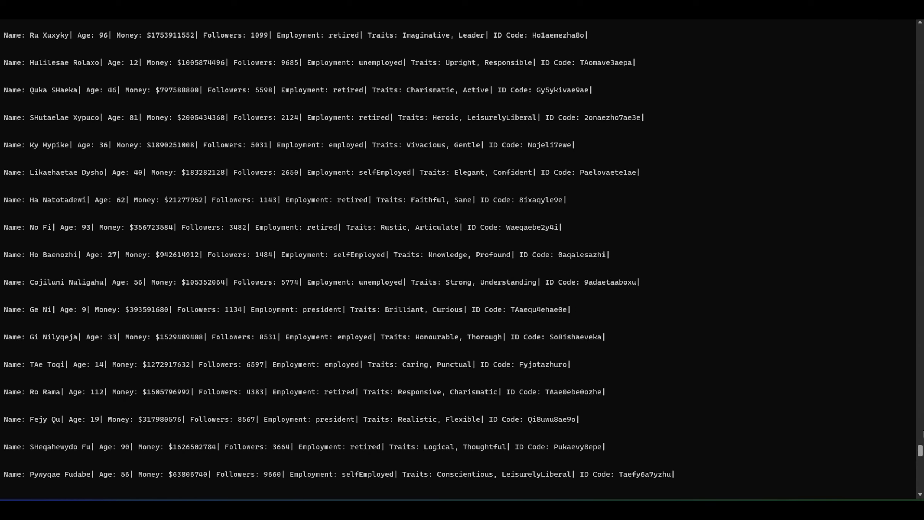
pyautogui.scroll(-3)
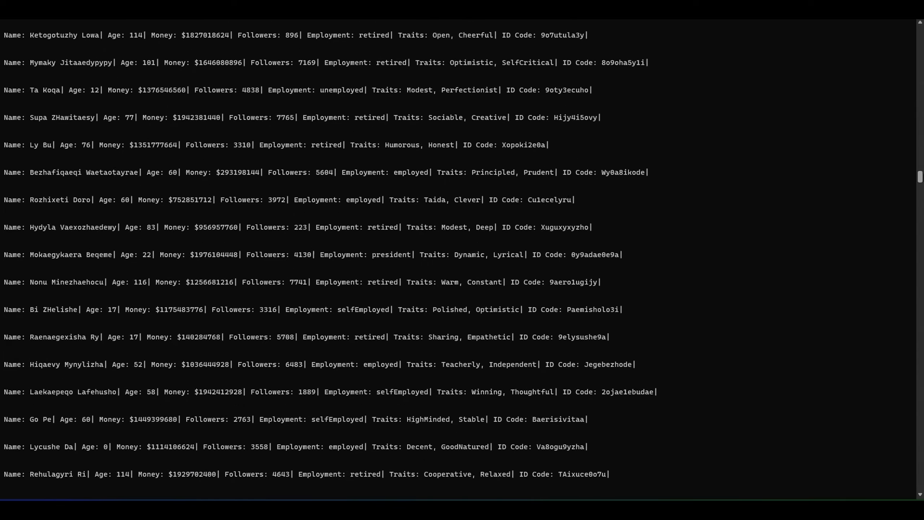
pyautogui.scroll(-3)
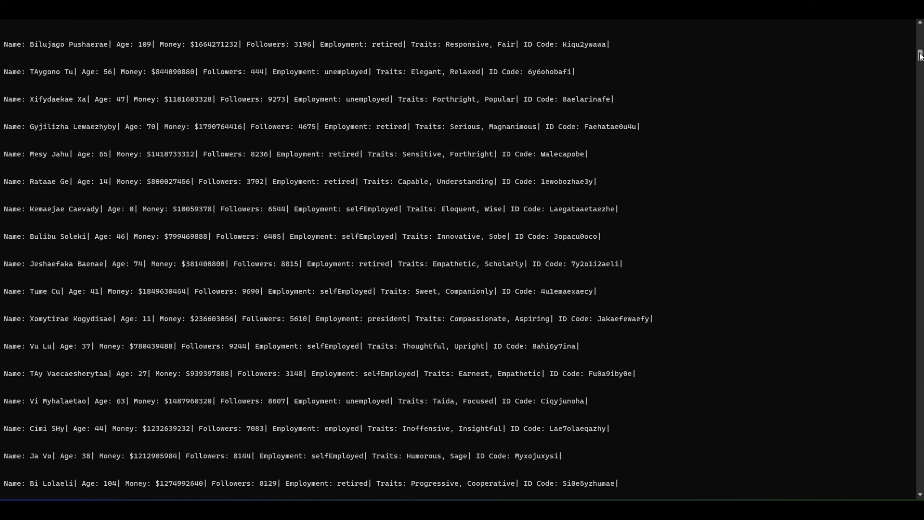
pyautogui.scroll(-3)
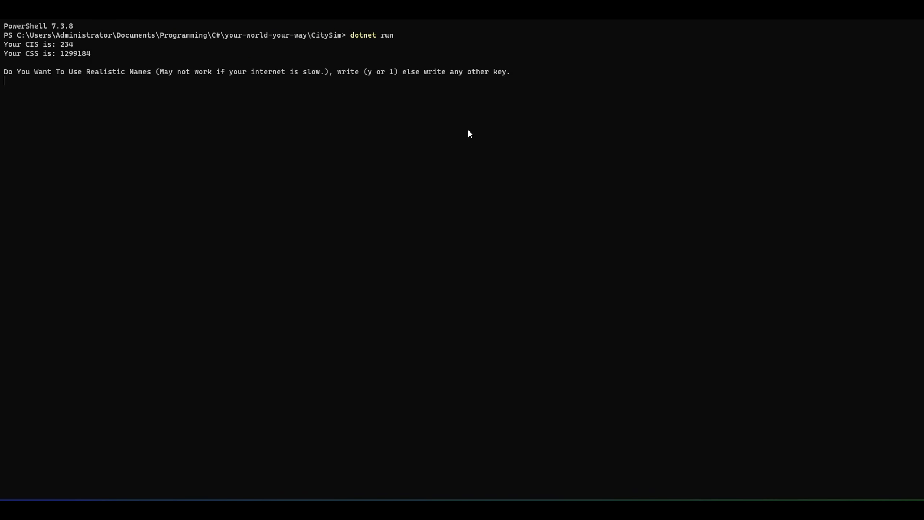
# Create 100 people without realistic names in CitySim and simulate 10000 years.
pyautogui.write('0')
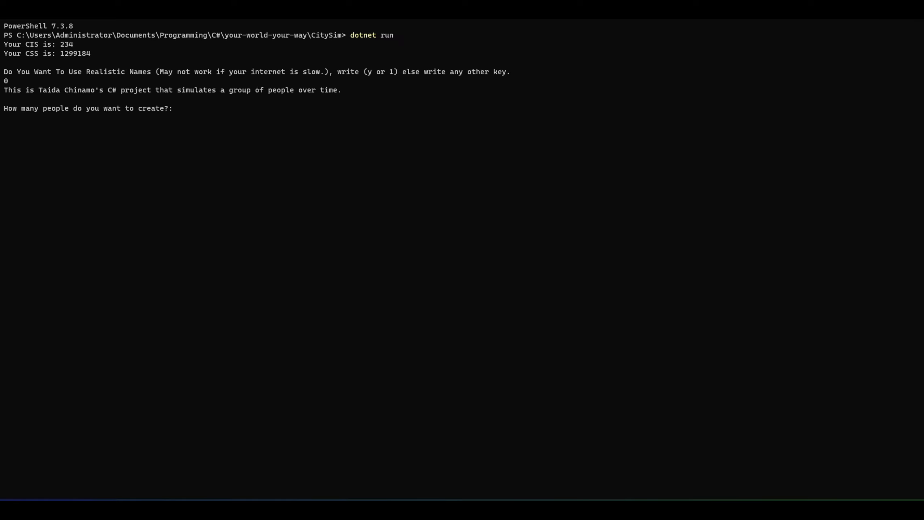
pyautogui.write('100')
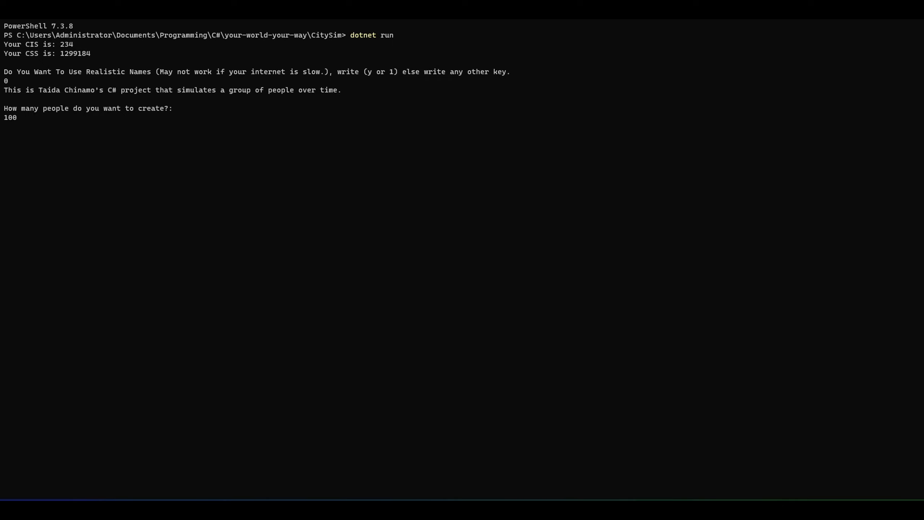
pyautogui.press('Return')
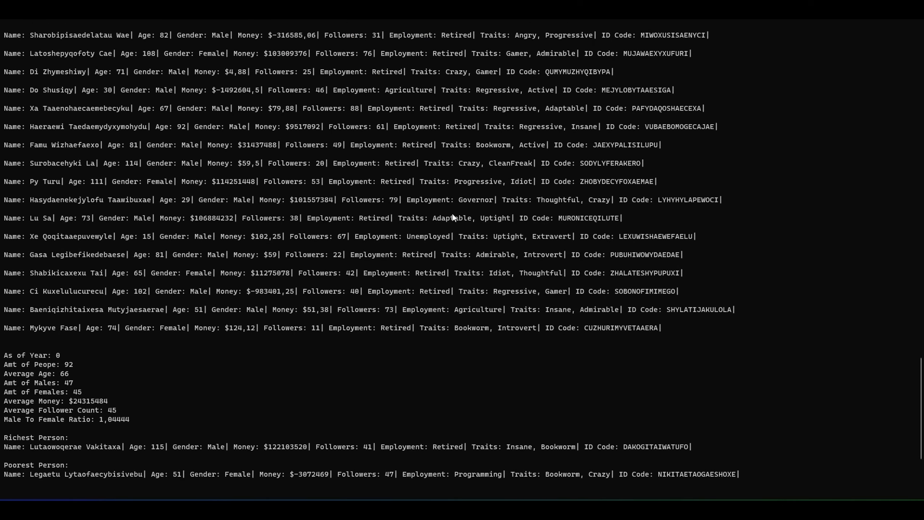
pyautogui.scroll(-3)
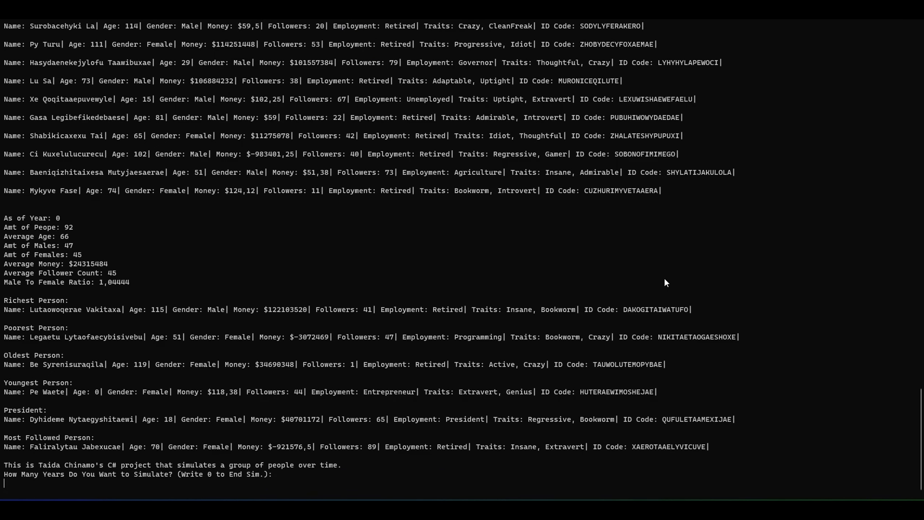
pyautogui.write('1000')
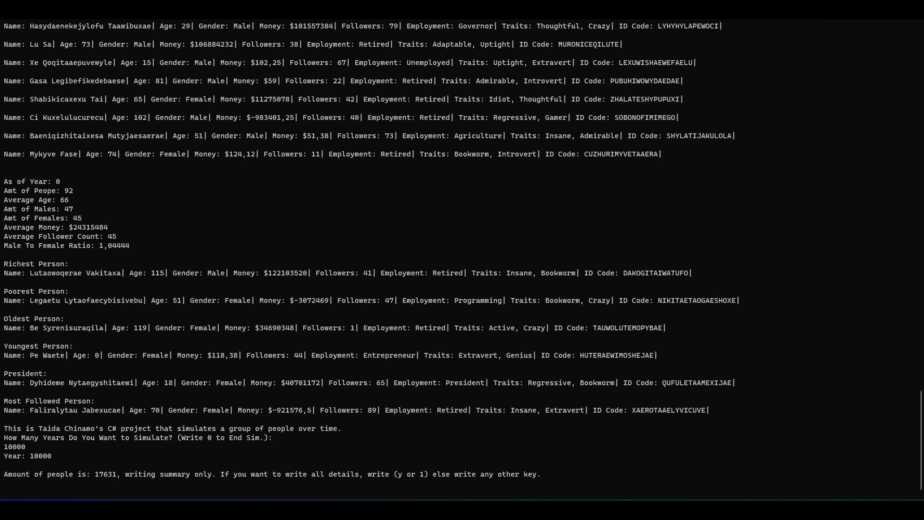
pyautogui.write('0')
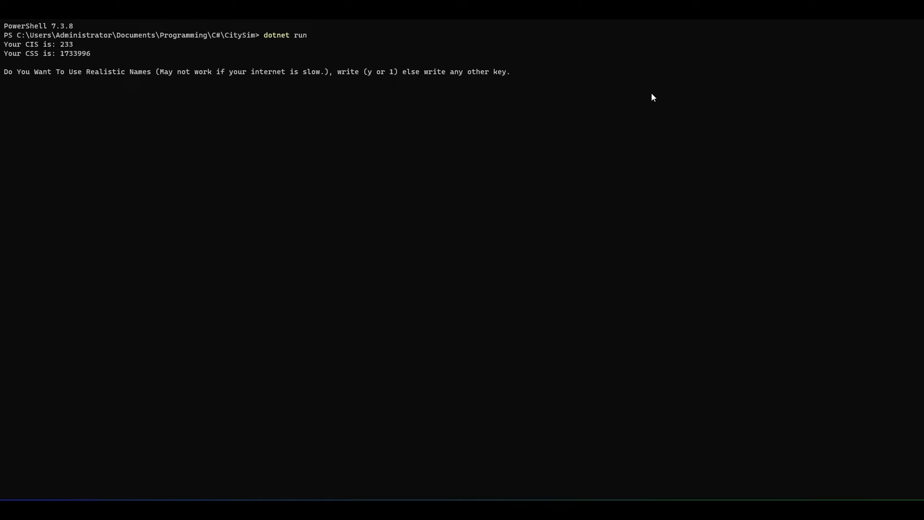
# Choose realistic names, four nations and the people per nation for the year-0 summary.
pyautogui.write('1')
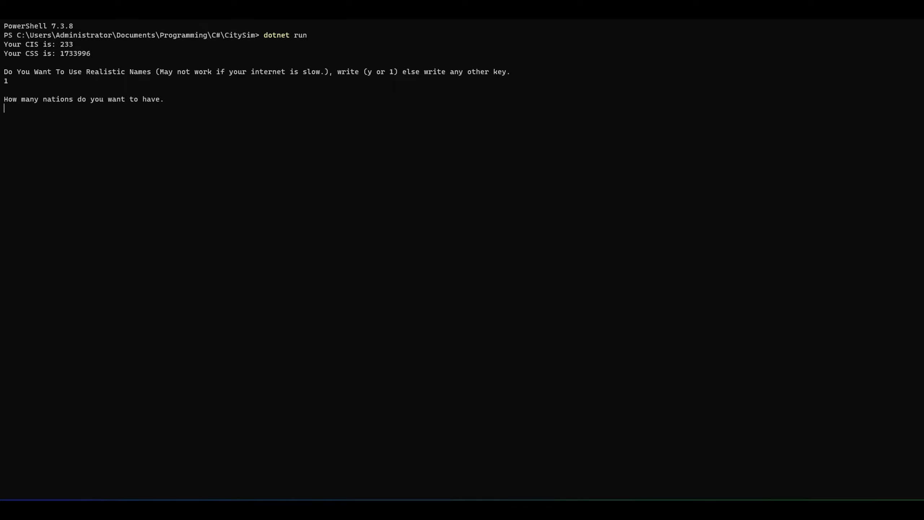
pyautogui.write('4')
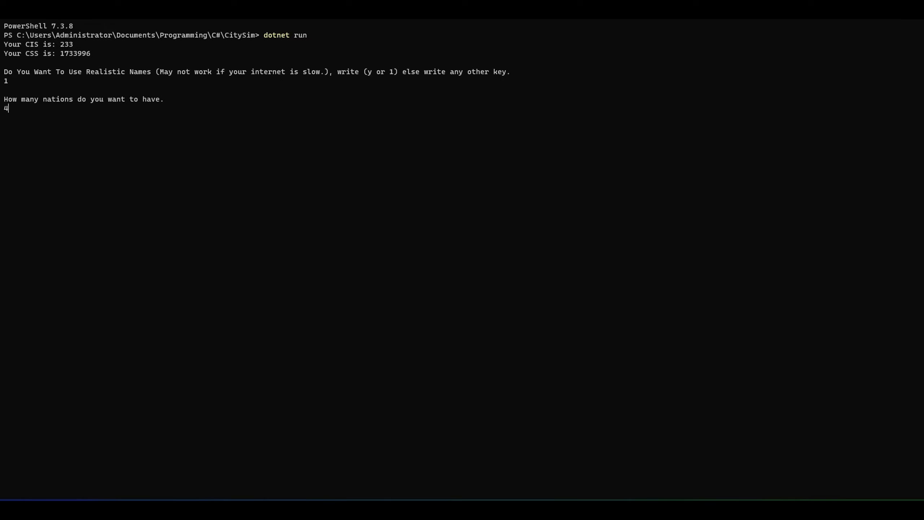
pyautogui.press('Return')
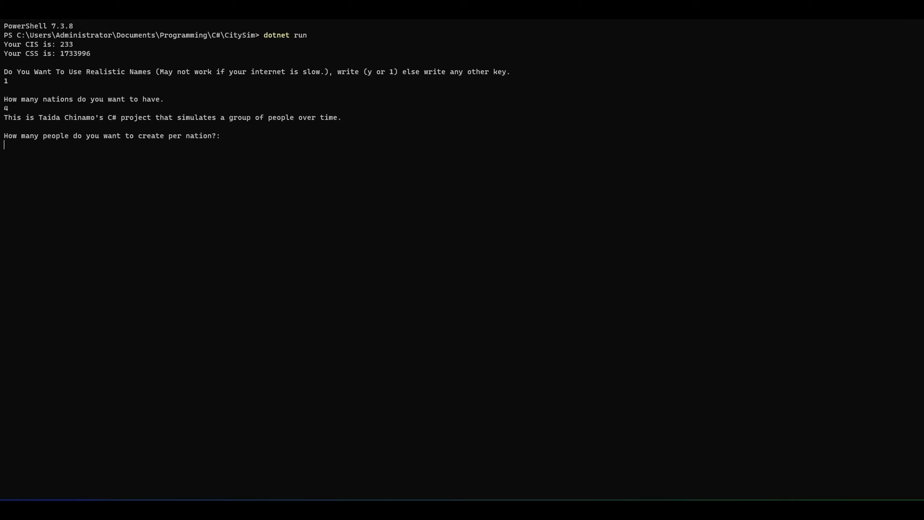
pyautogui.write('2')
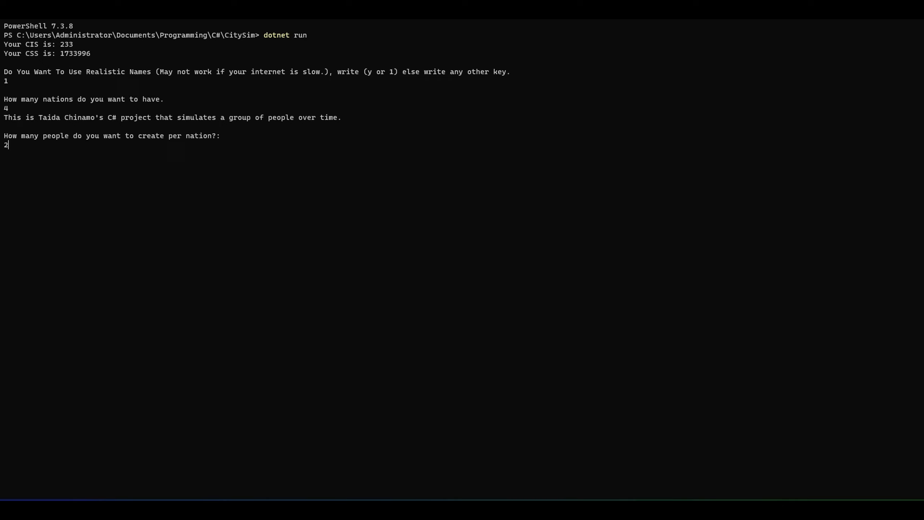
pyautogui.press('Return')
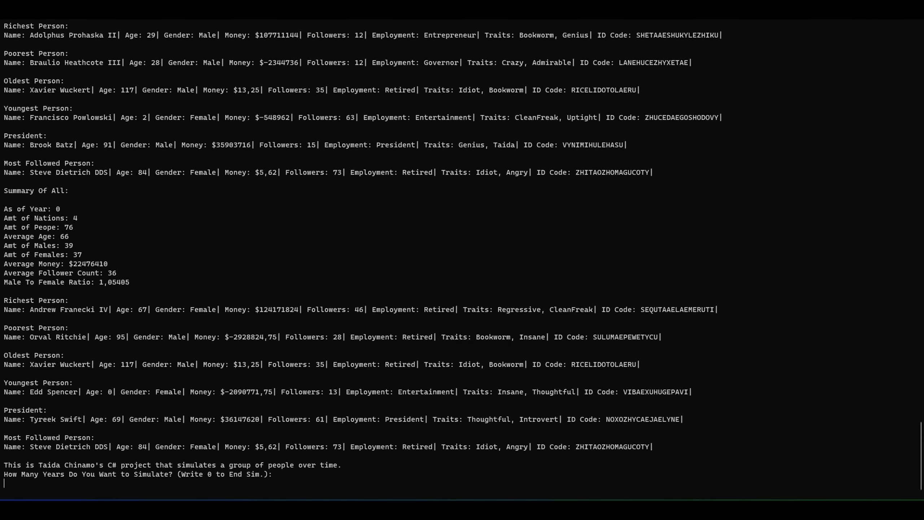
pyautogui.moveTo(71, 395)
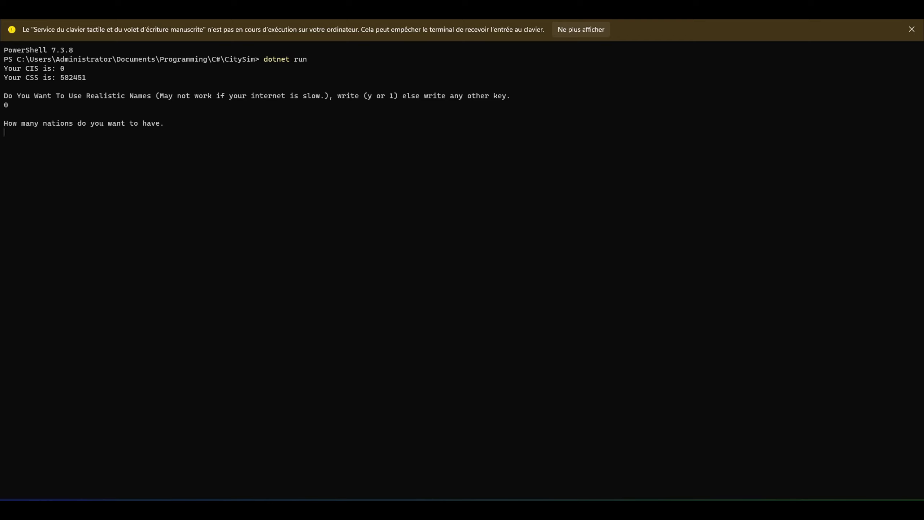
# Confirm the setup answer and scroll up through the year-100 nation summaries.
pyautogui.press('Return')
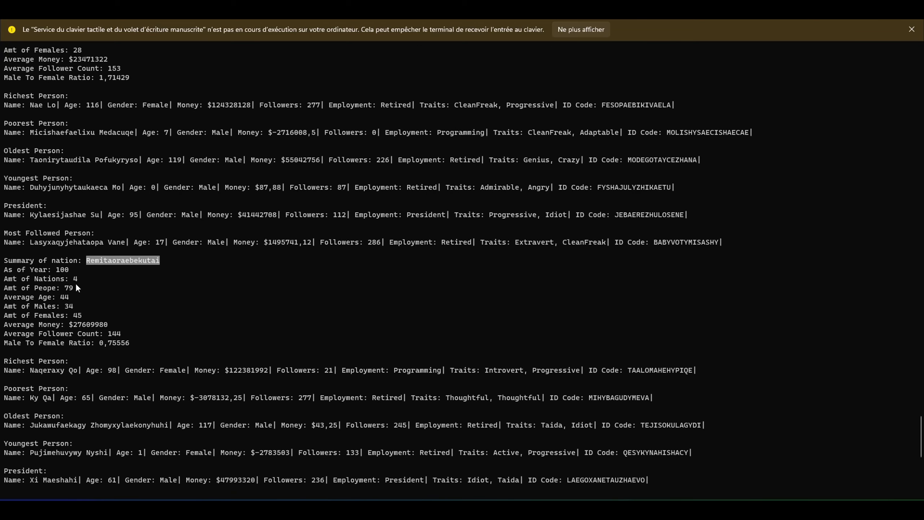
pyautogui.scroll(3)
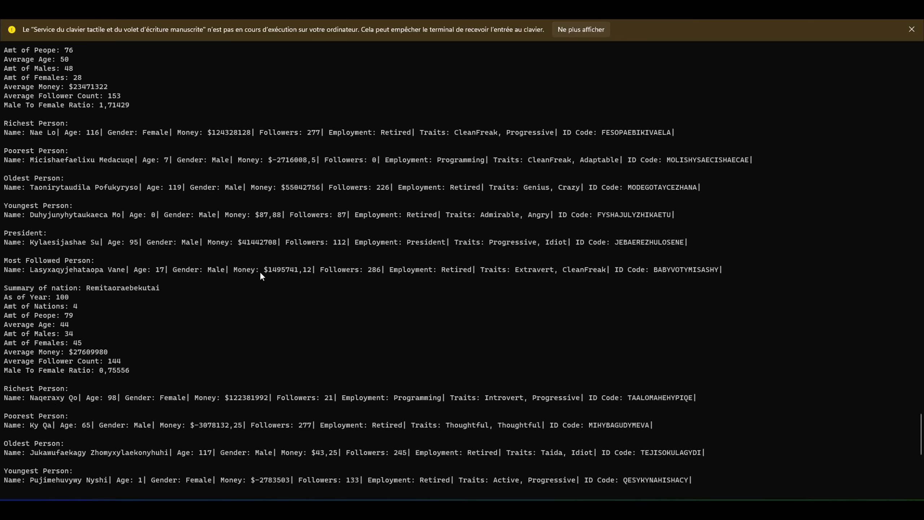